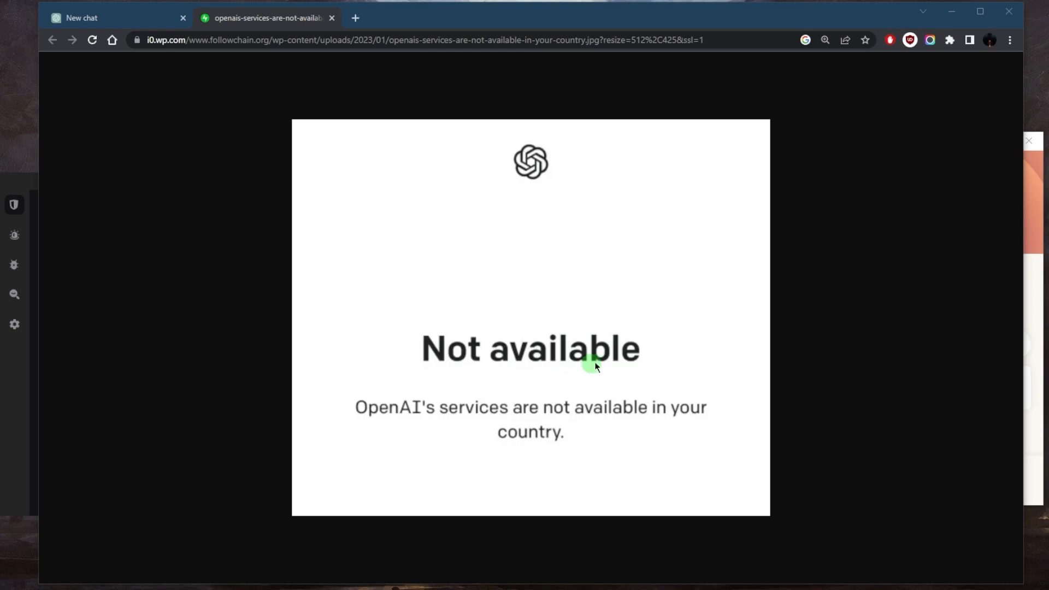
mouse_move(605, 353)
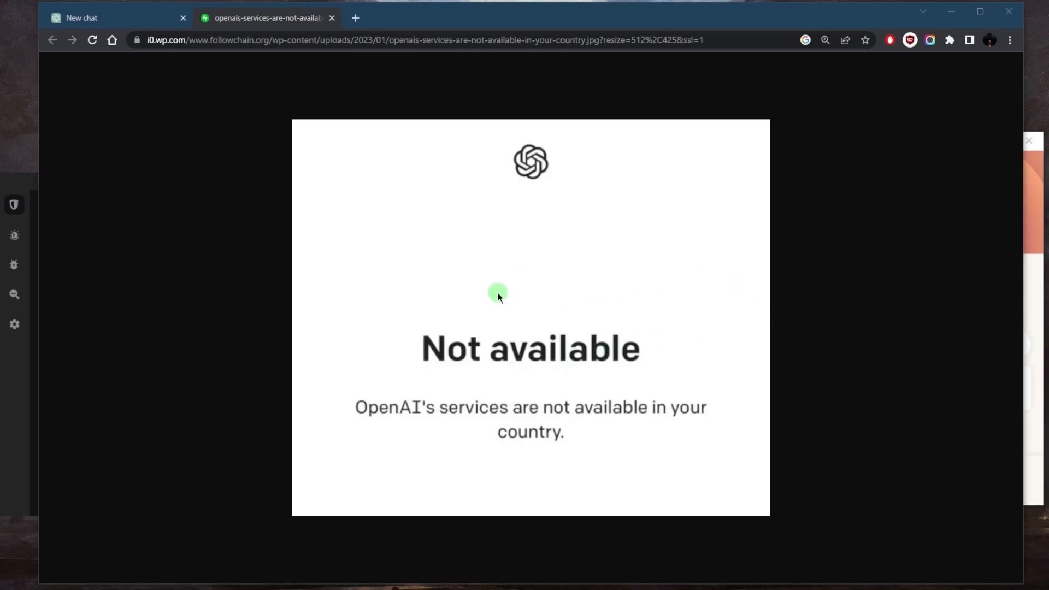
mouse_move(482, 298)
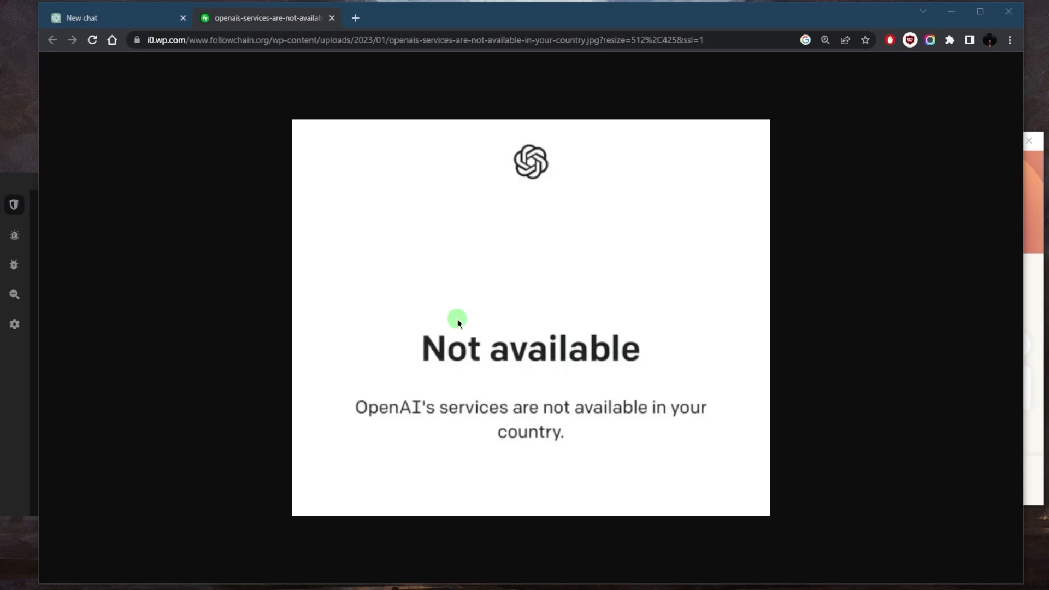
mouse_move(482, 395)
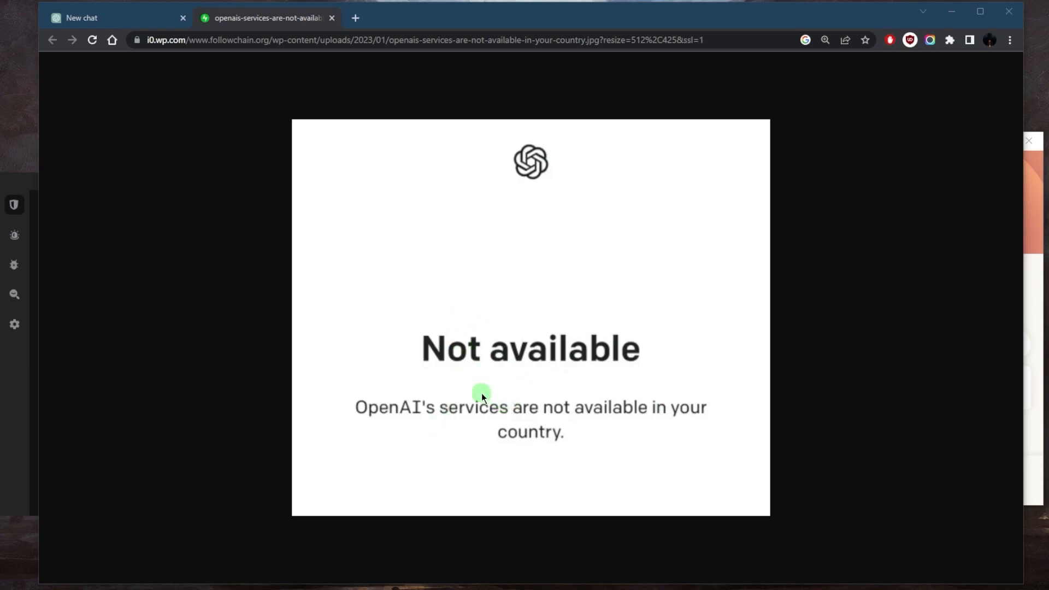
mouse_move(408, 422)
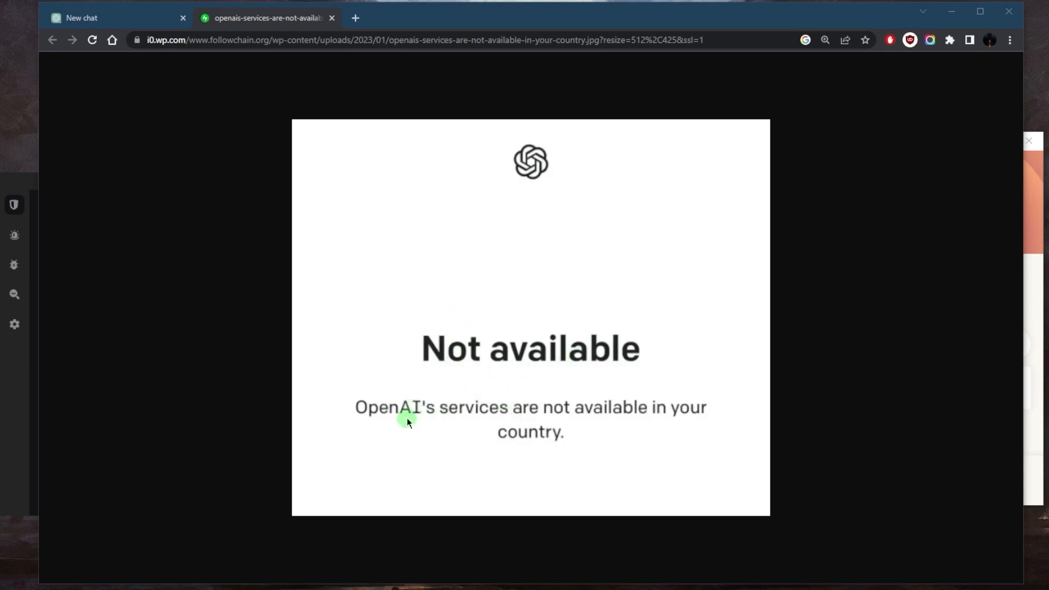
mouse_move(498, 439)
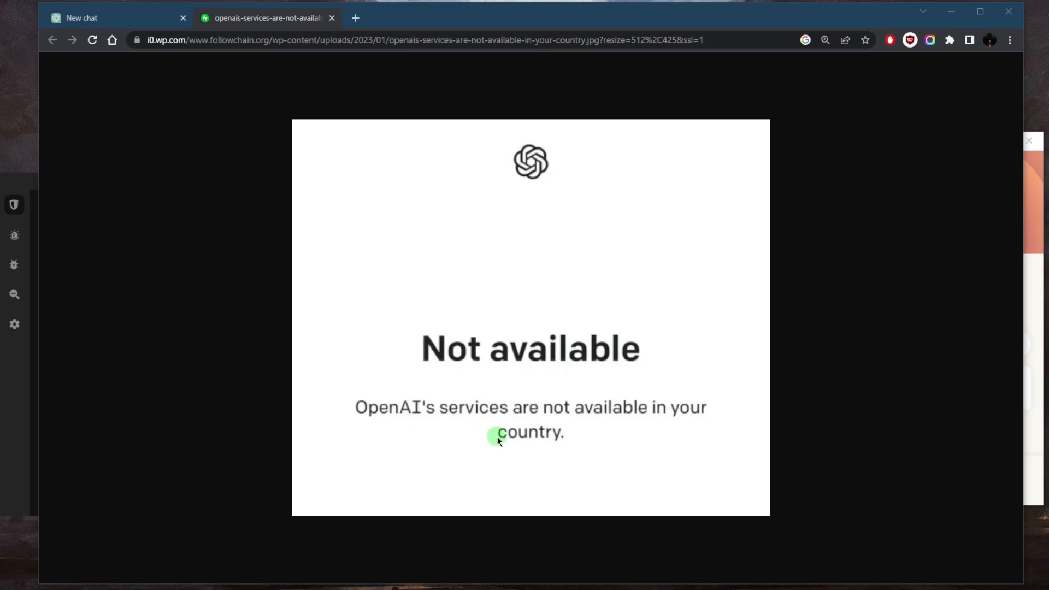
mouse_move(510, 436)
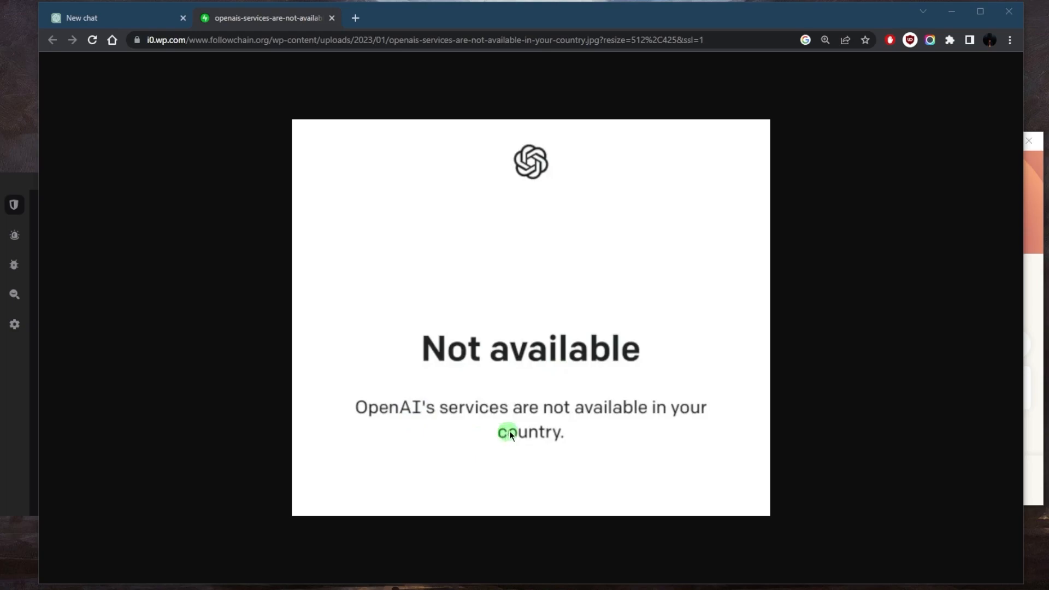
mouse_move(429, 351)
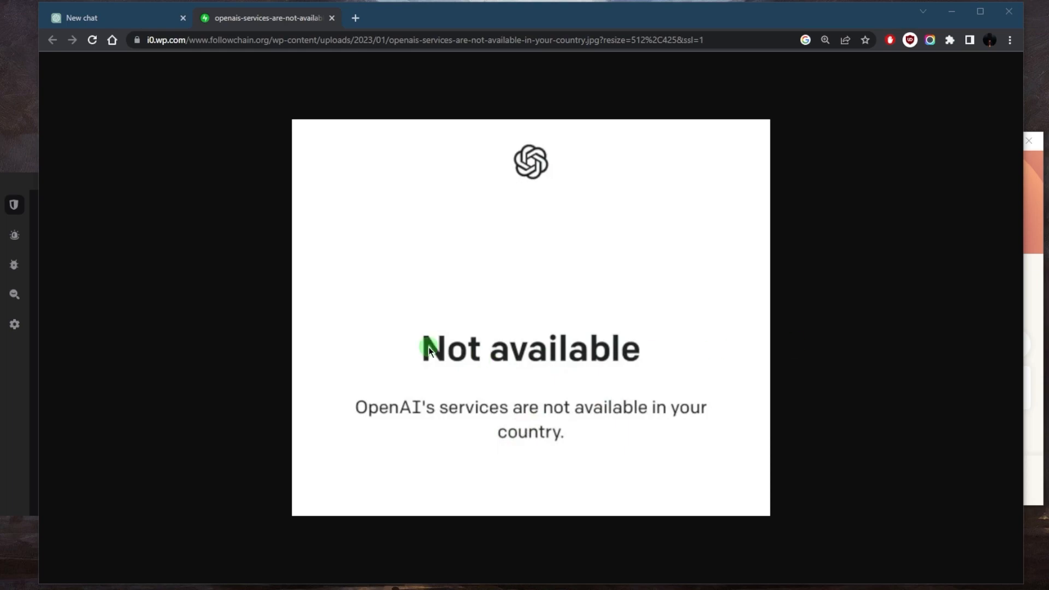
Step: Select USA - Atlanta as the ExpressVPN location and connect
click(100, 17)
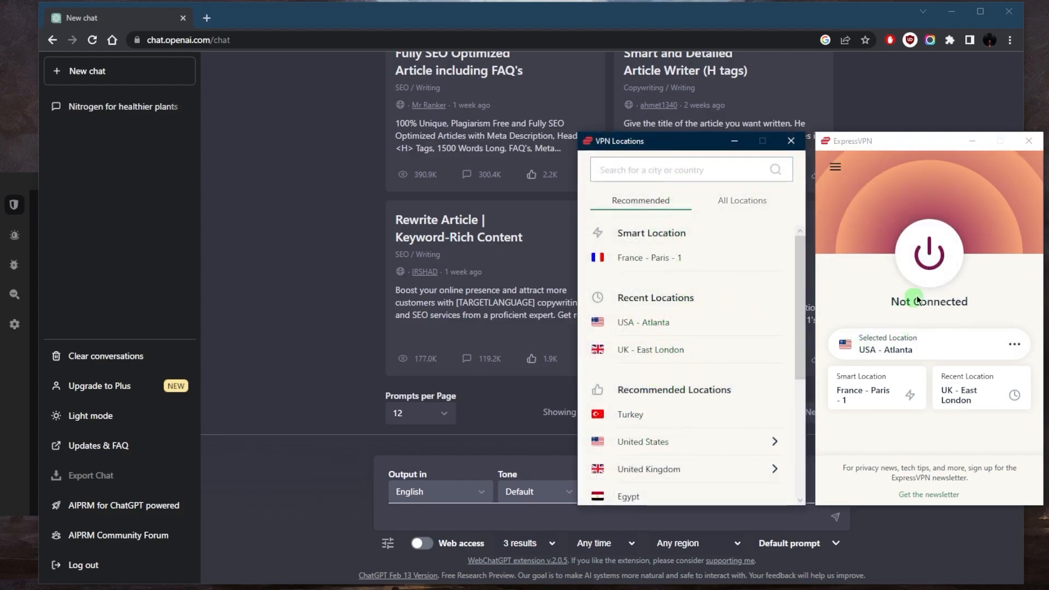
click(929, 254)
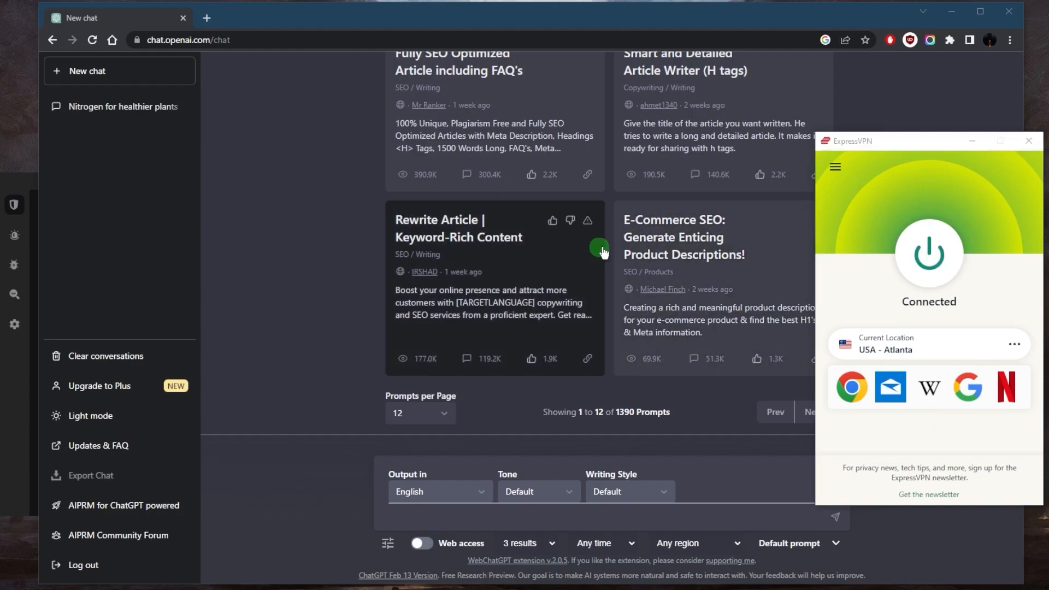
mouse_move(660, 257)
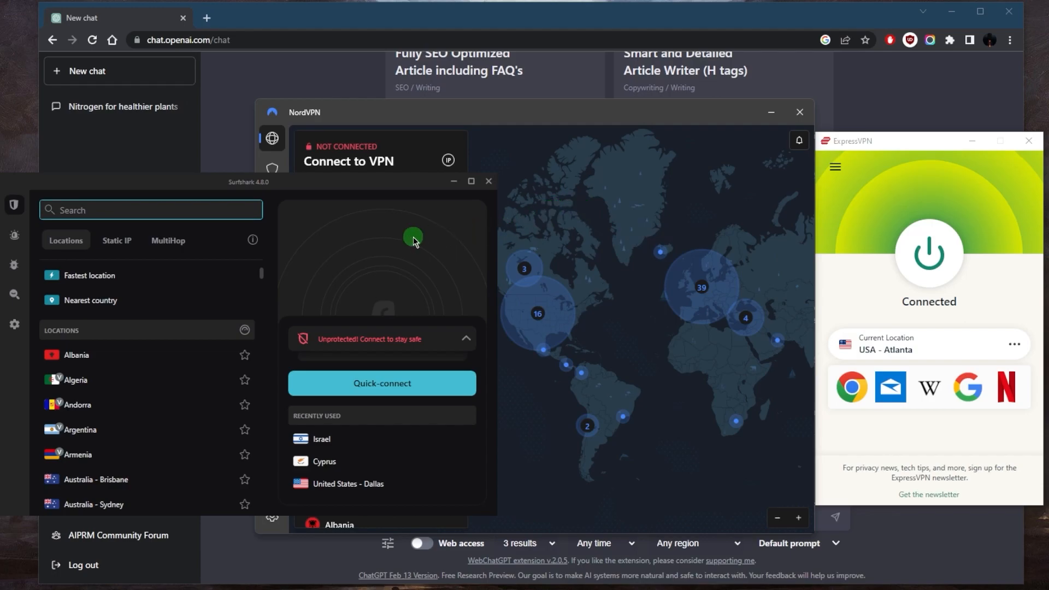
mouse_move(420, 239)
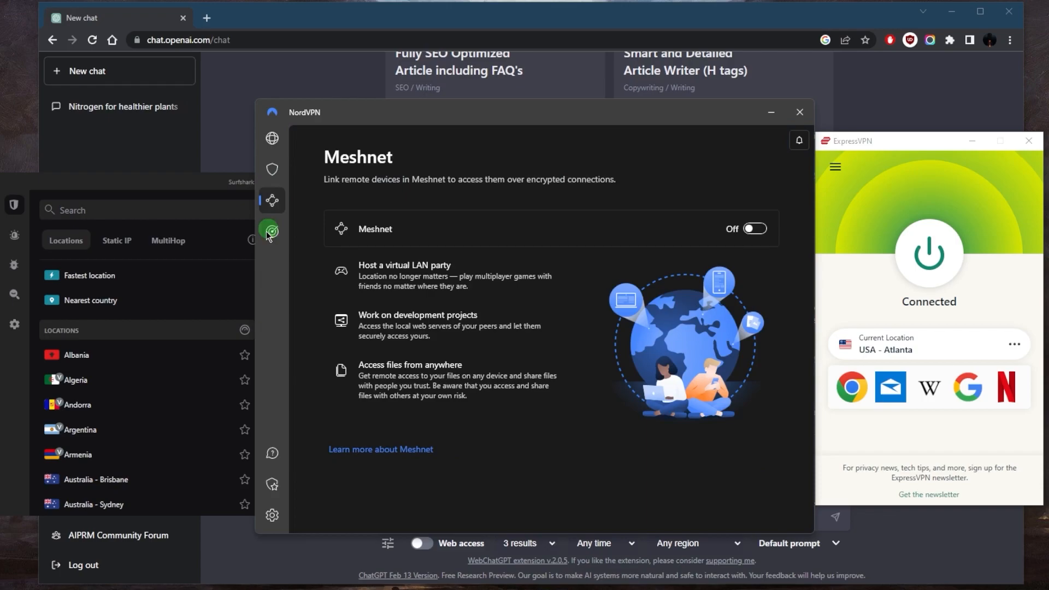
click(271, 138)
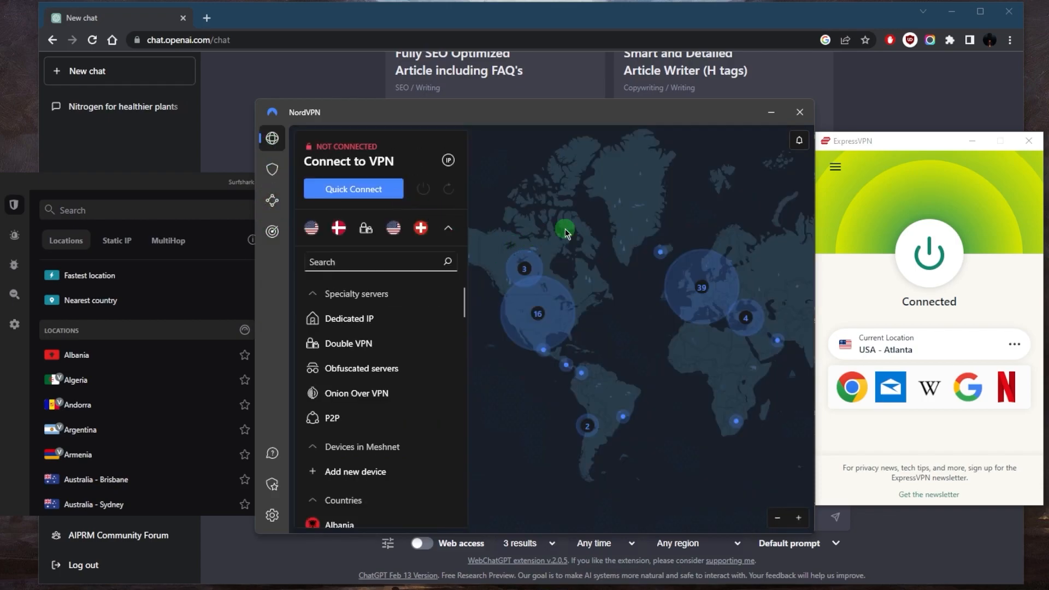
mouse_move(228, 189)
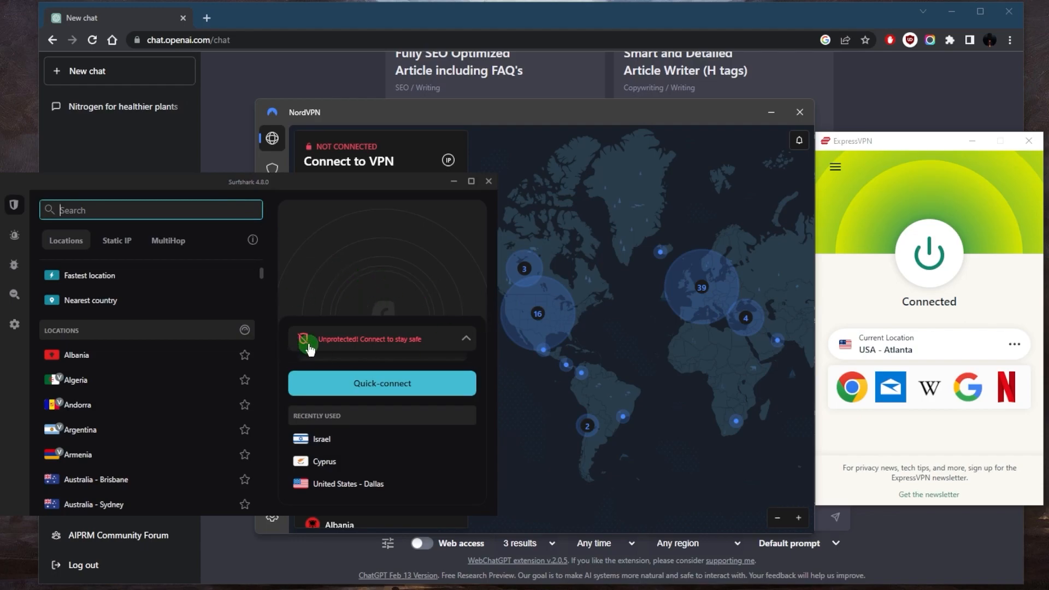
mouse_move(151, 341)
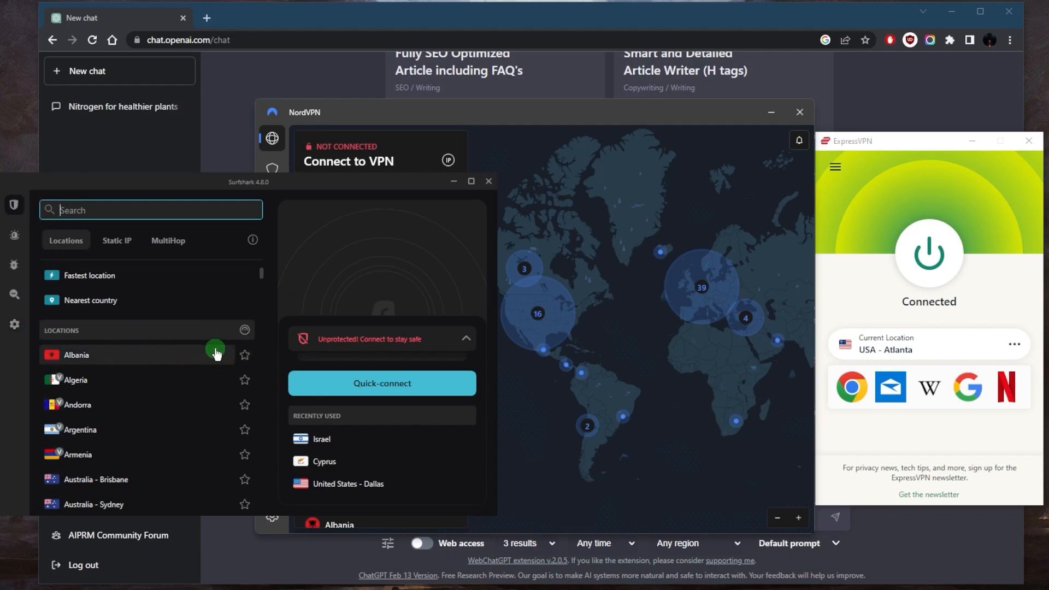
mouse_move(610, 271)
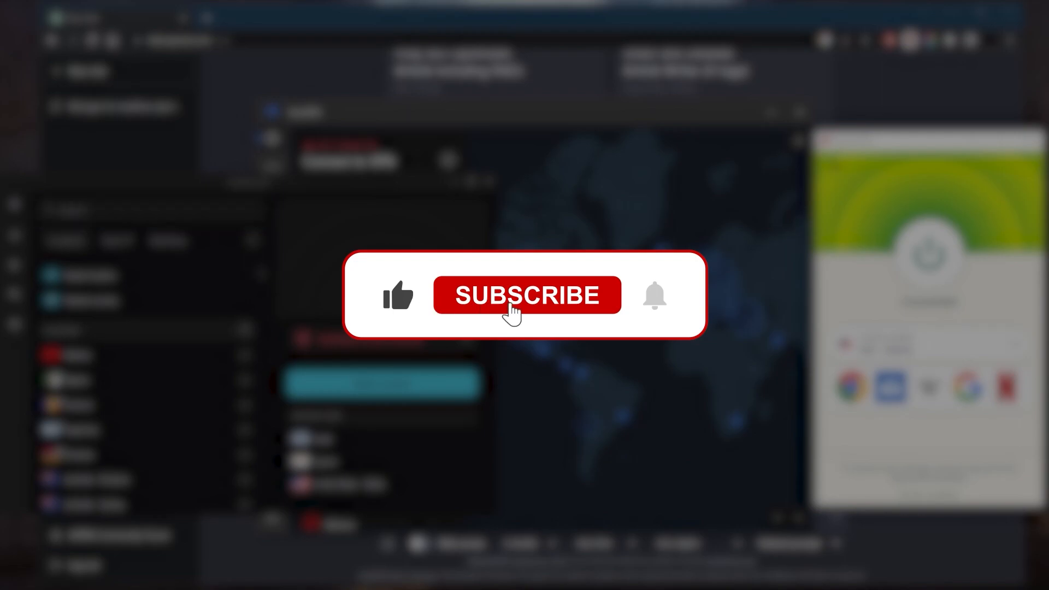
click(527, 295)
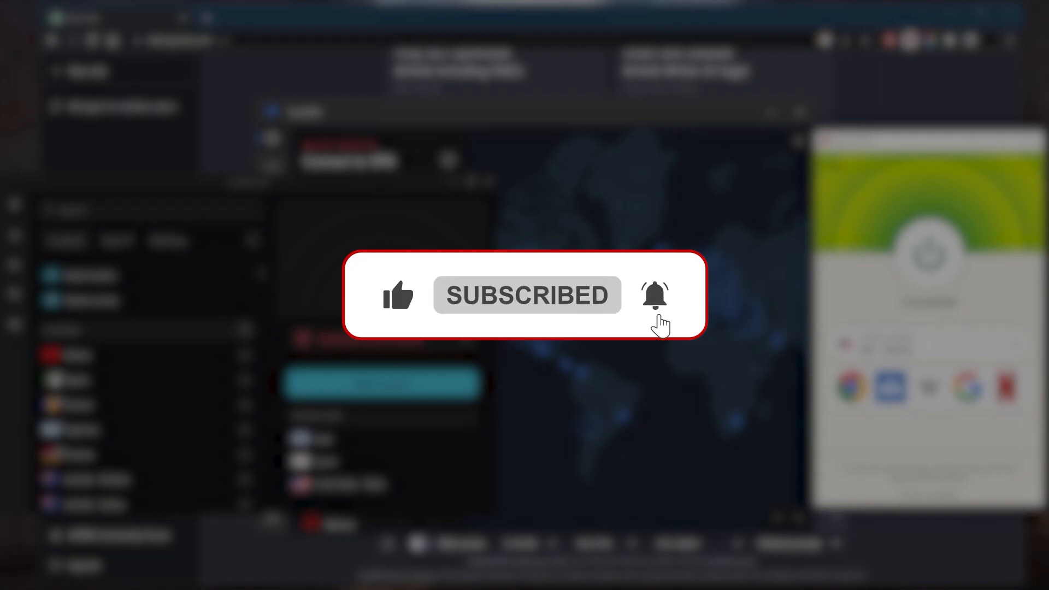